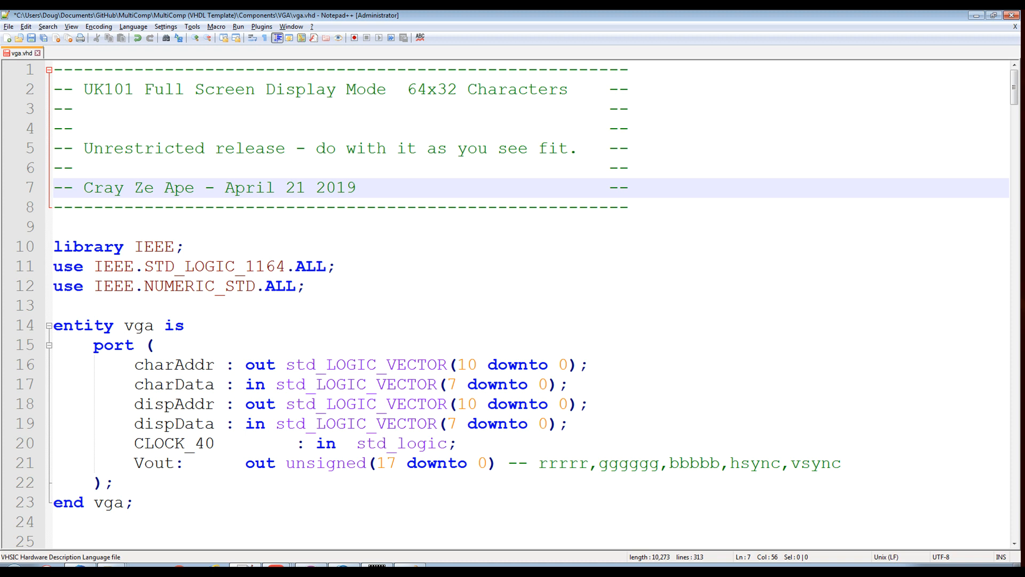
# Move from the license header down to the architecture's colour constants and signal declarations.
pyautogui.click(78, 53)
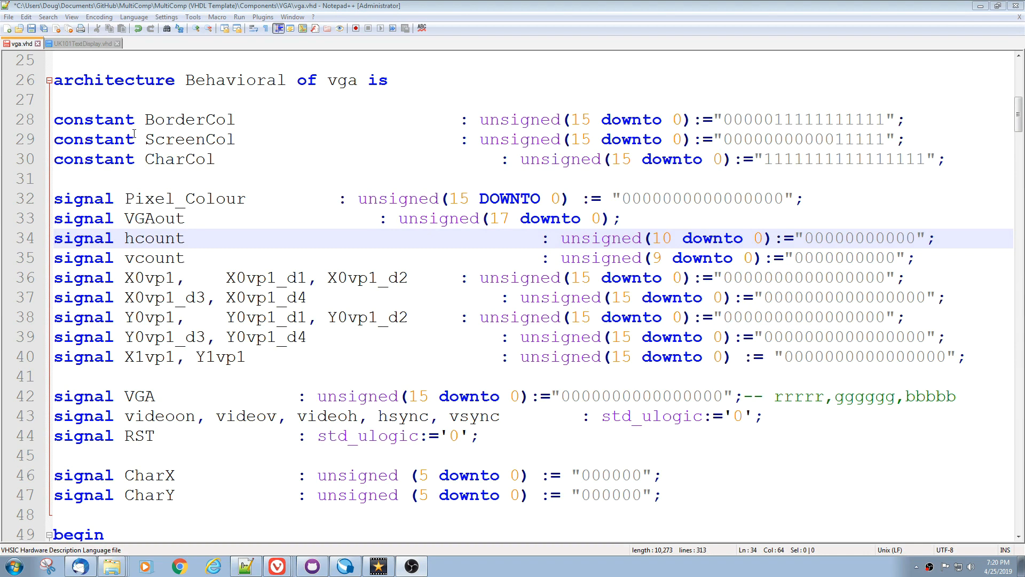
pyautogui.click(779, 119)
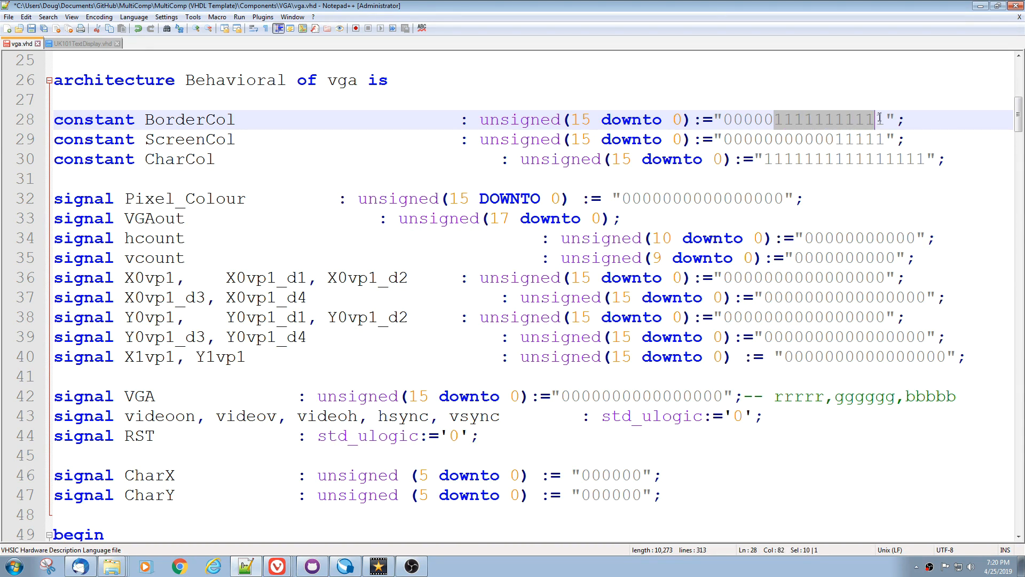
pyautogui.moveTo(791, 124)
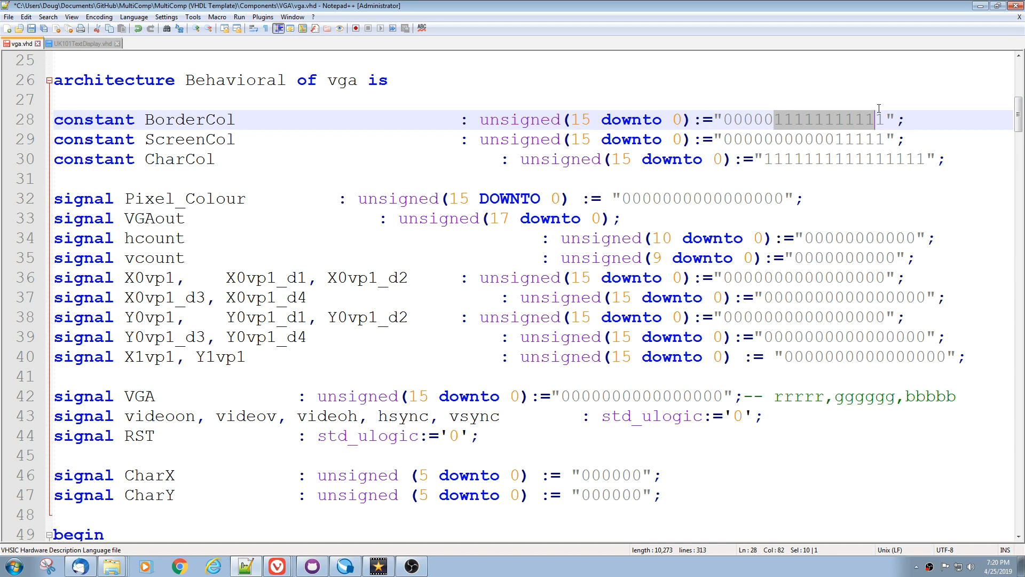
pyautogui.moveTo(611, 191)
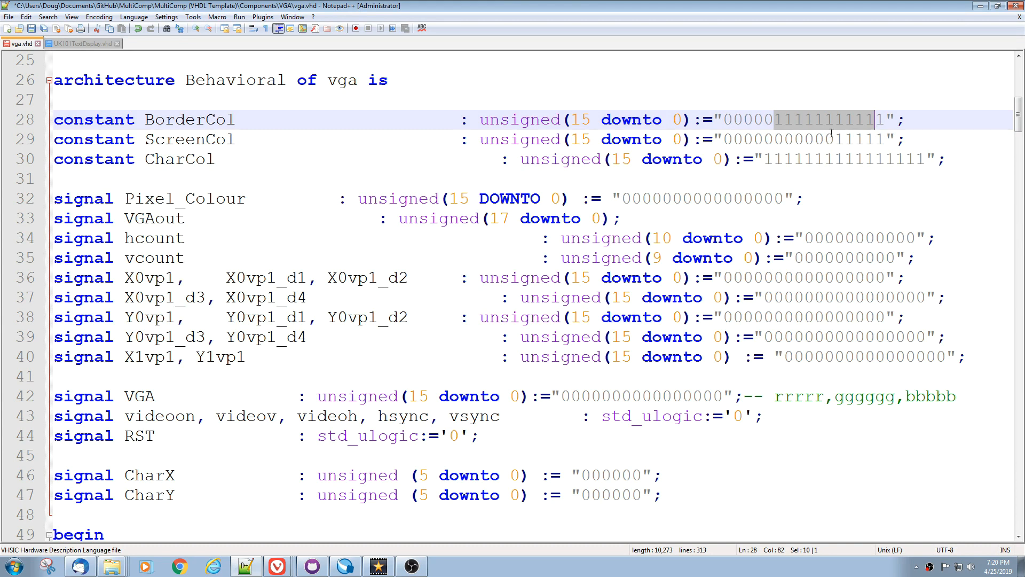
pyautogui.click(835, 139)
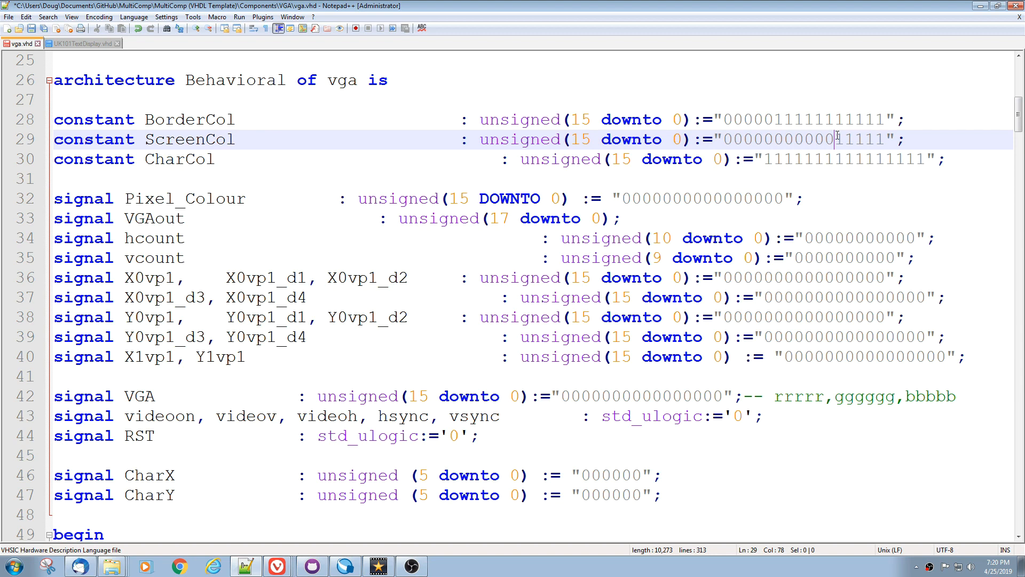
pyautogui.click(843, 160)
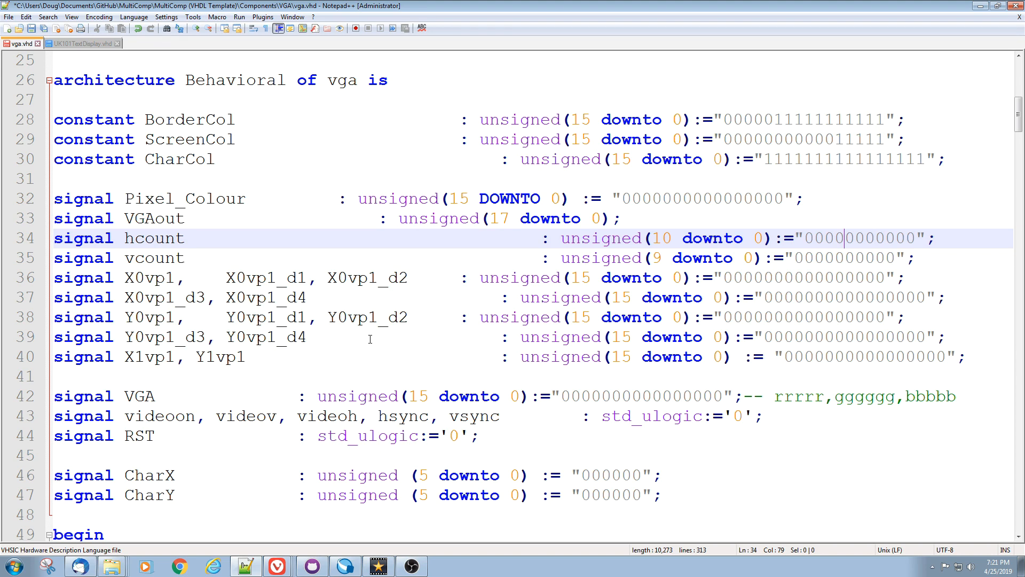
pyautogui.moveTo(226, 395)
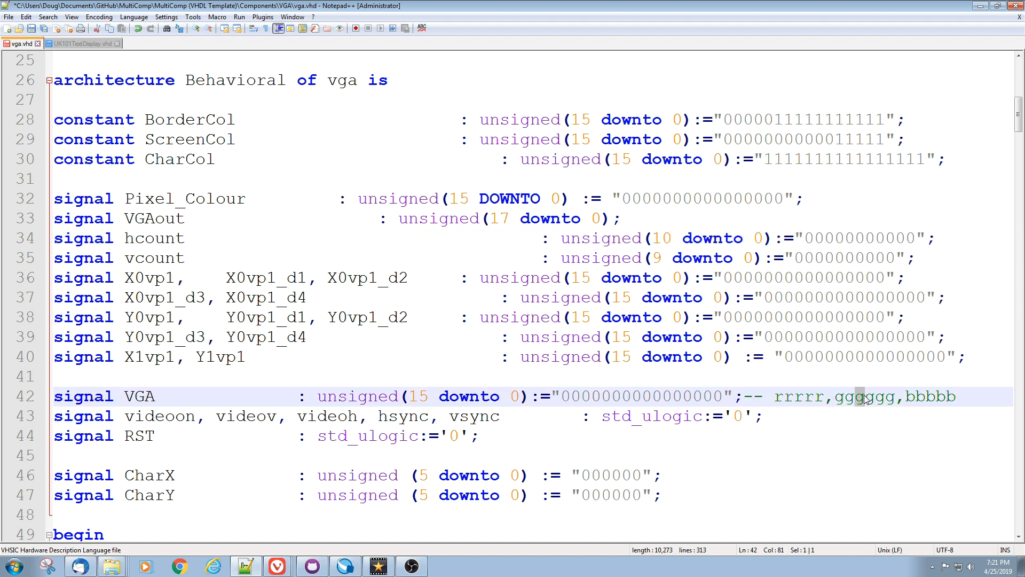
pyautogui.moveTo(225, 390)
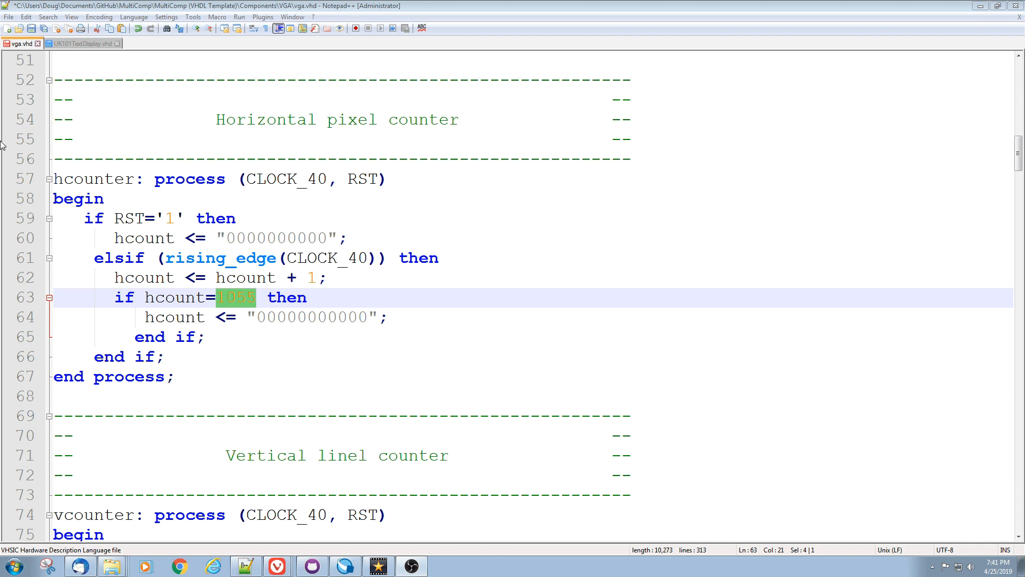
pyautogui.moveTo(331, 180)
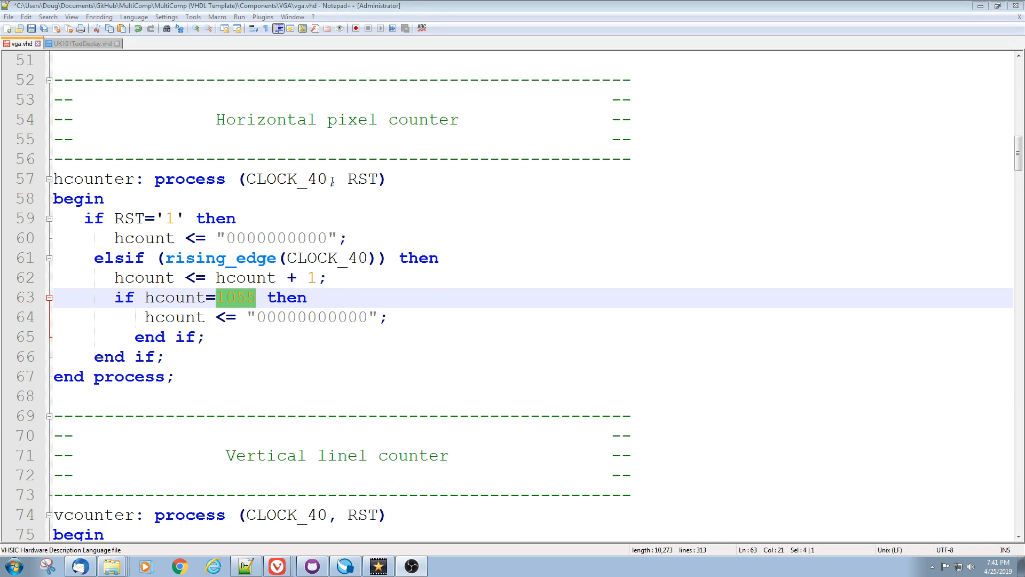
# Highlight CLOCK_40, the 1055 wrap count and the hcount reset value, then reach the vcounter process.
pyautogui.doubleClick(295, 178)
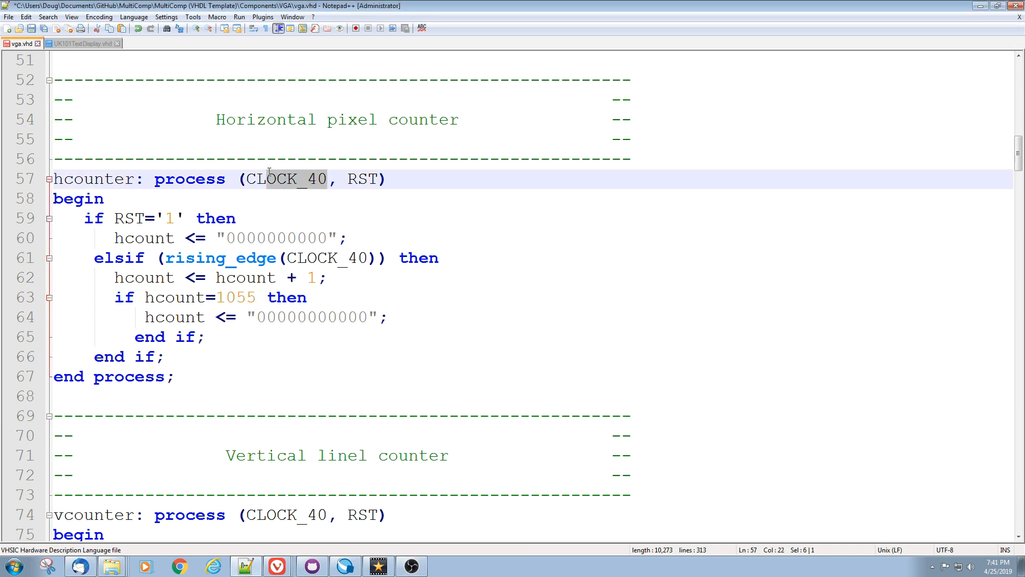
pyautogui.doubleClick(286, 179)
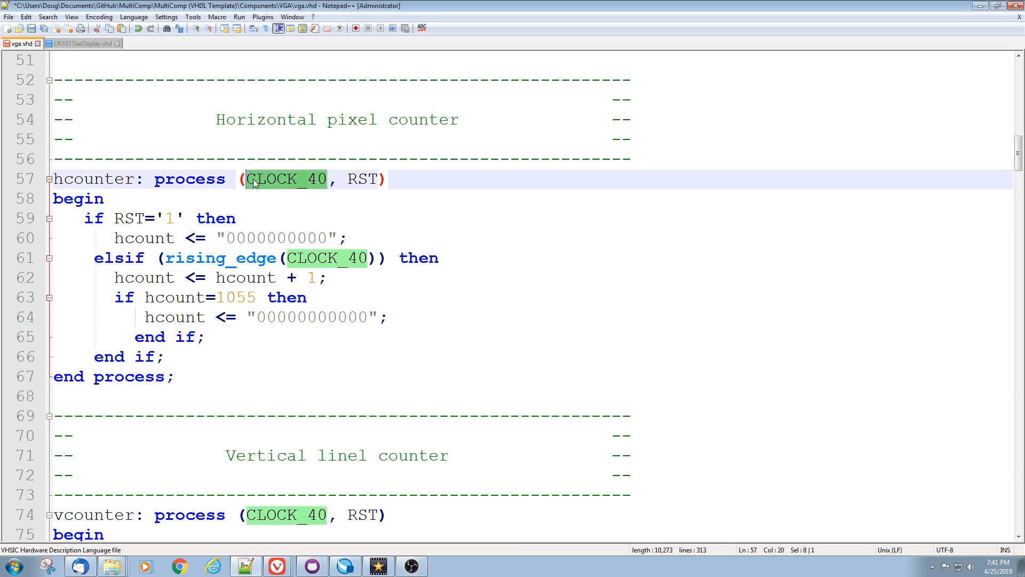
pyautogui.click(246, 178)
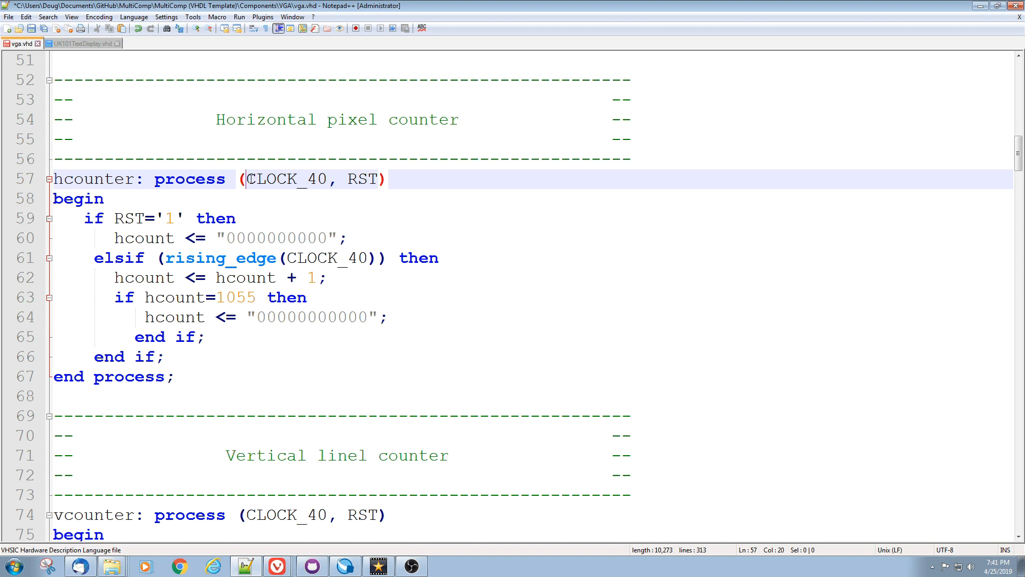
pyautogui.doubleClick(286, 178)
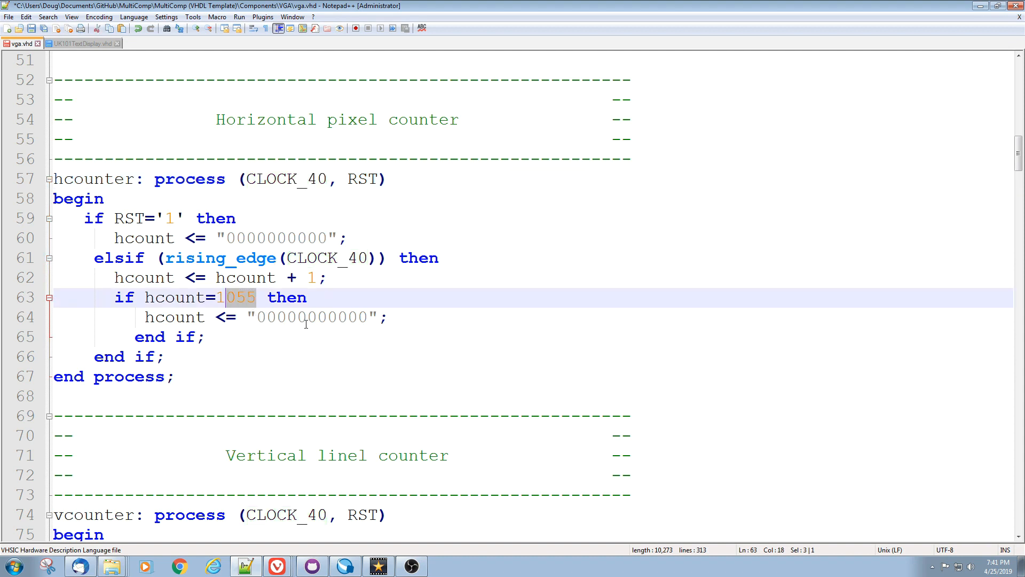
pyautogui.moveTo(298, 311)
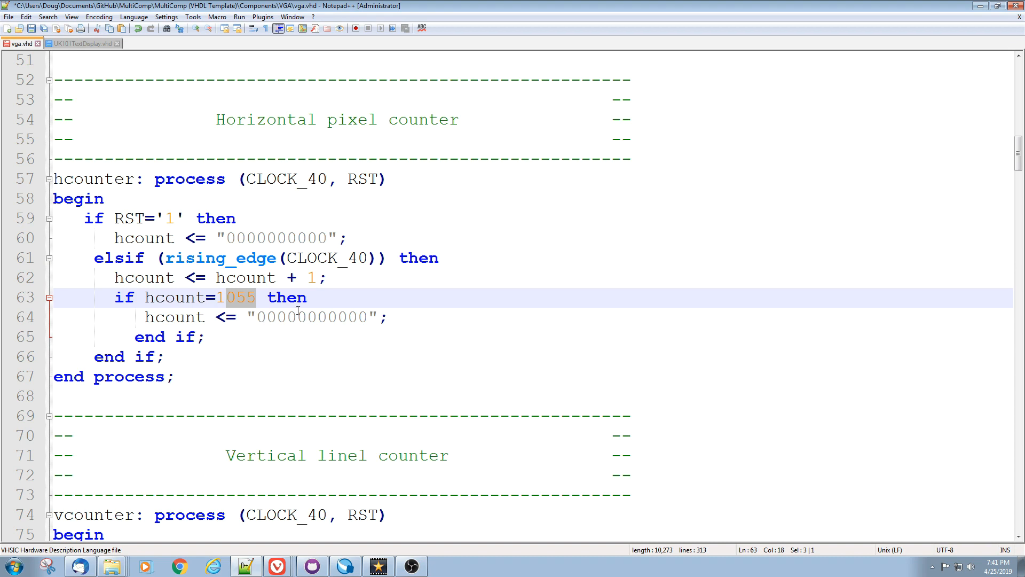
pyautogui.doubleClick(311, 317)
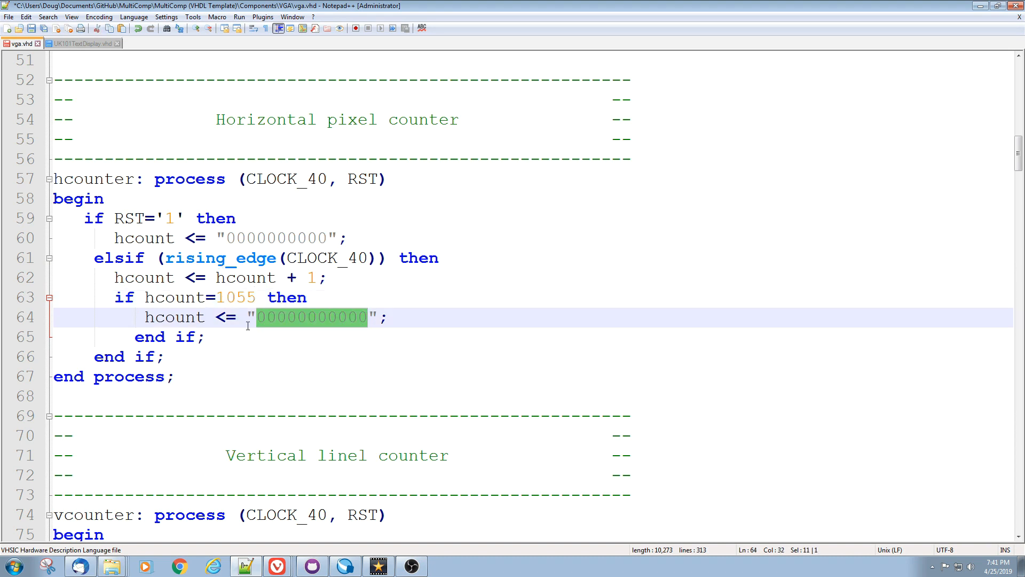
pyautogui.moveTo(320, 326)
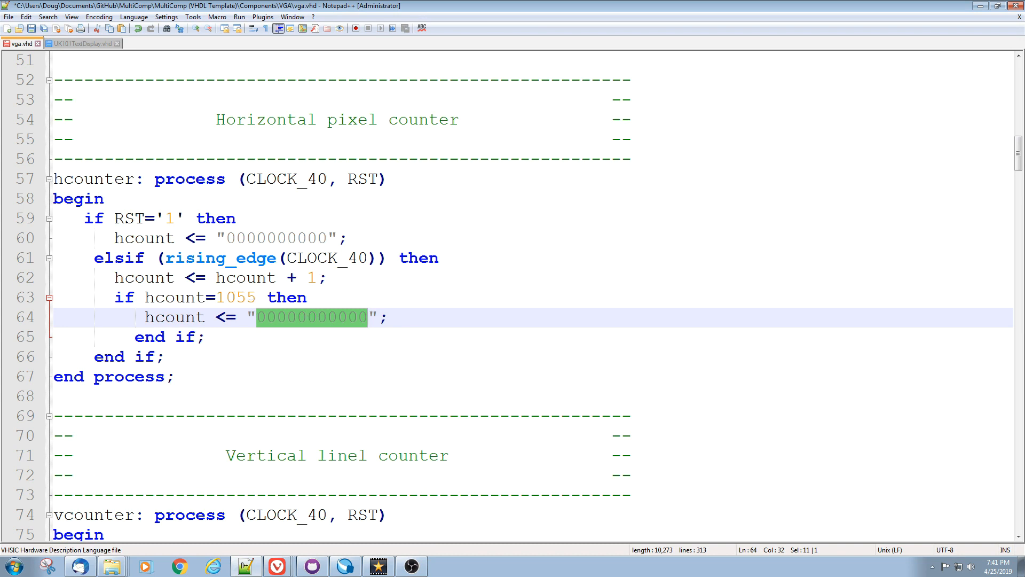
pyautogui.scroll(-3)
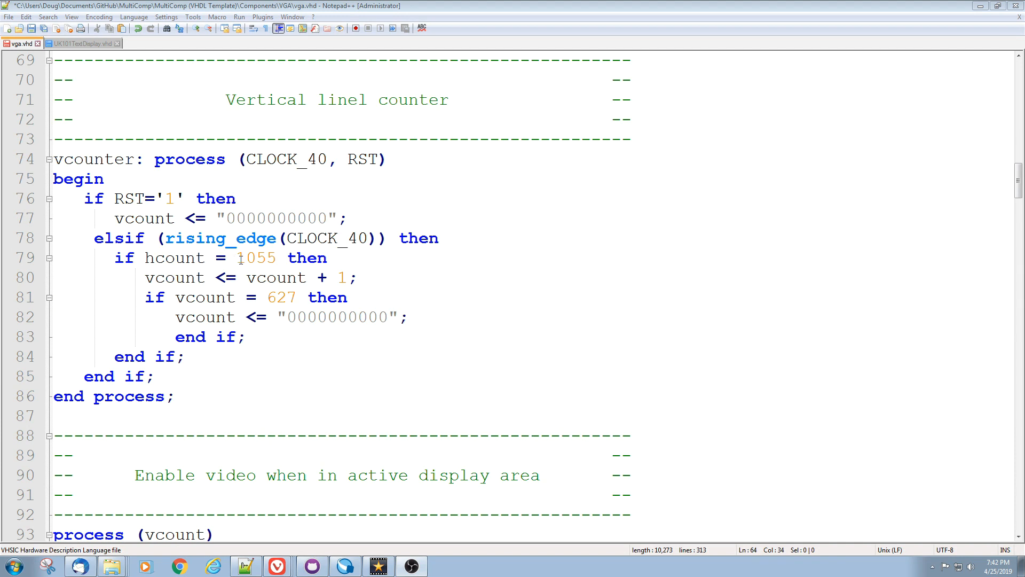
# Point out the 1055 test and vcount increment, keep the 627 wrap value, and reach the video enable processes.
pyautogui.click(238, 257)
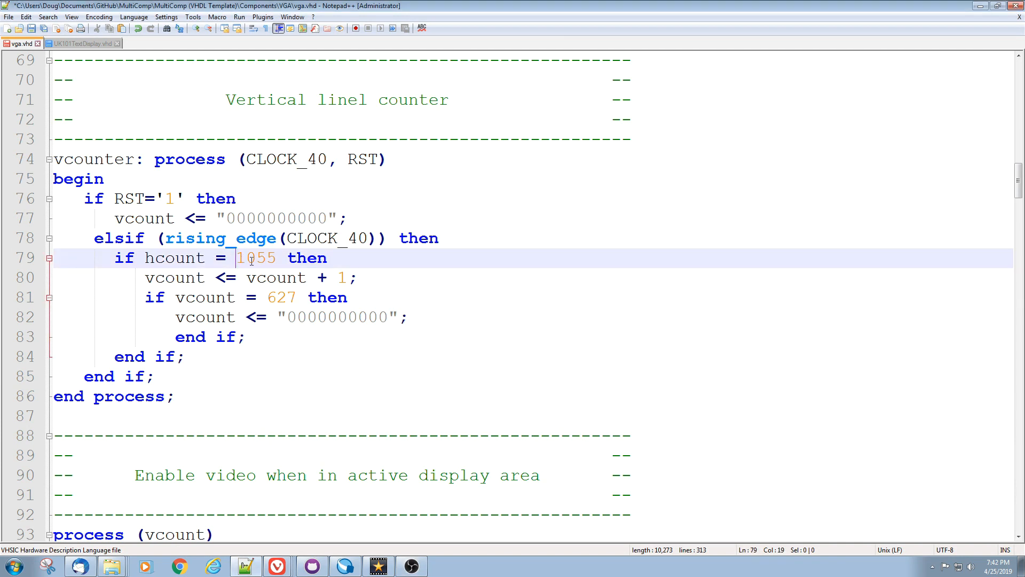
pyautogui.click(287, 278)
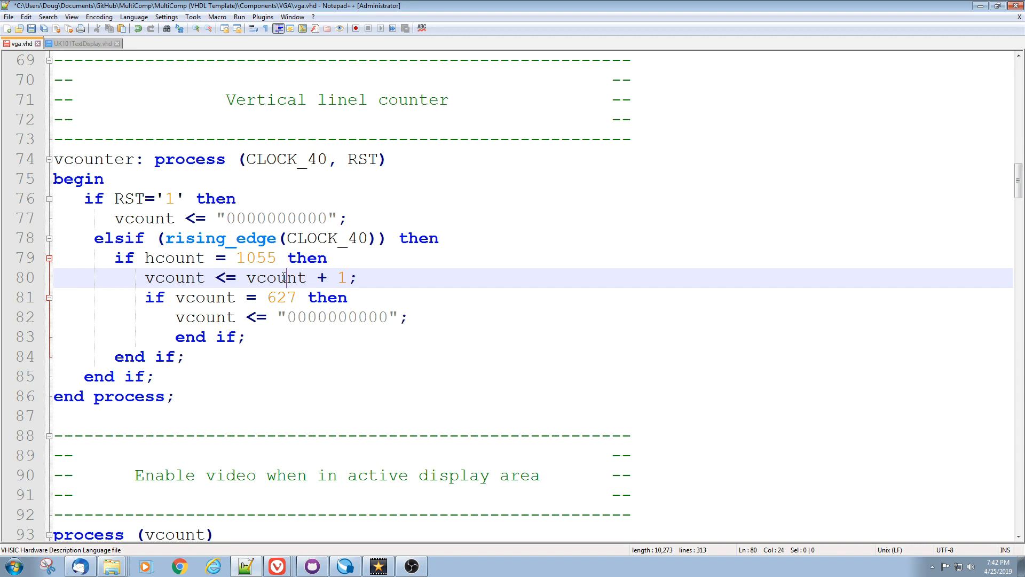
pyautogui.doubleClick(281, 298)
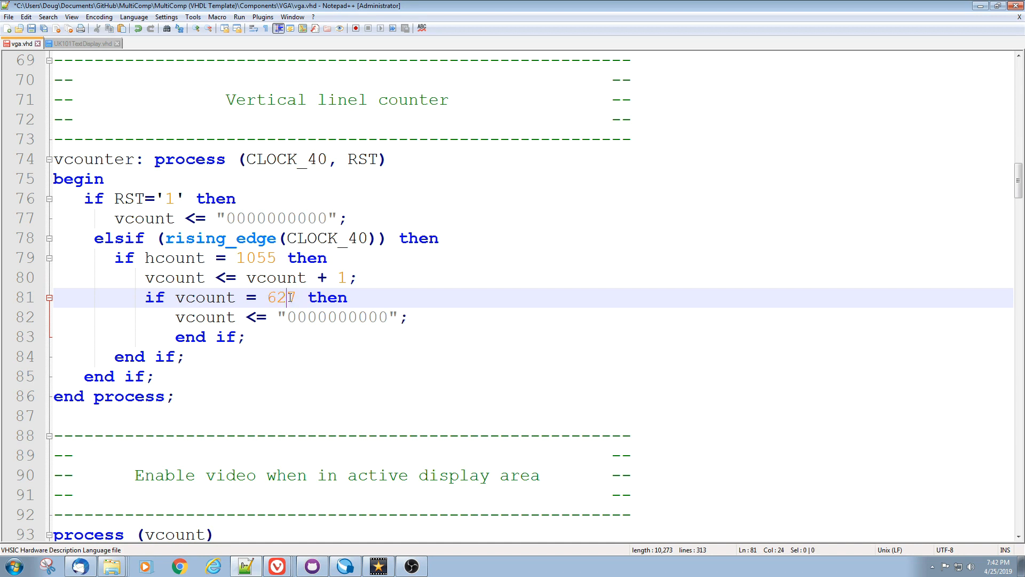
pyautogui.write('7')
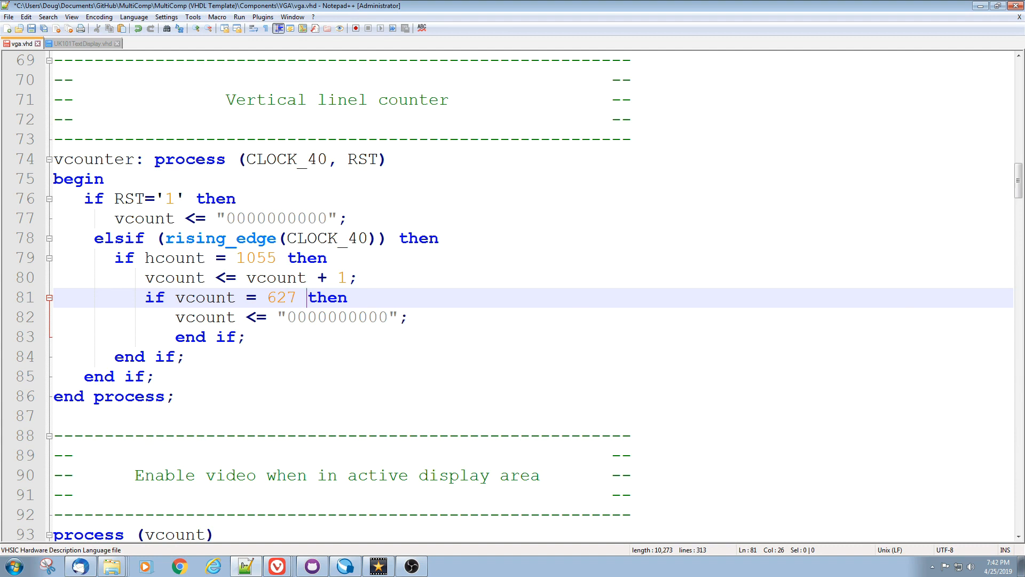
pyautogui.scroll(-3)
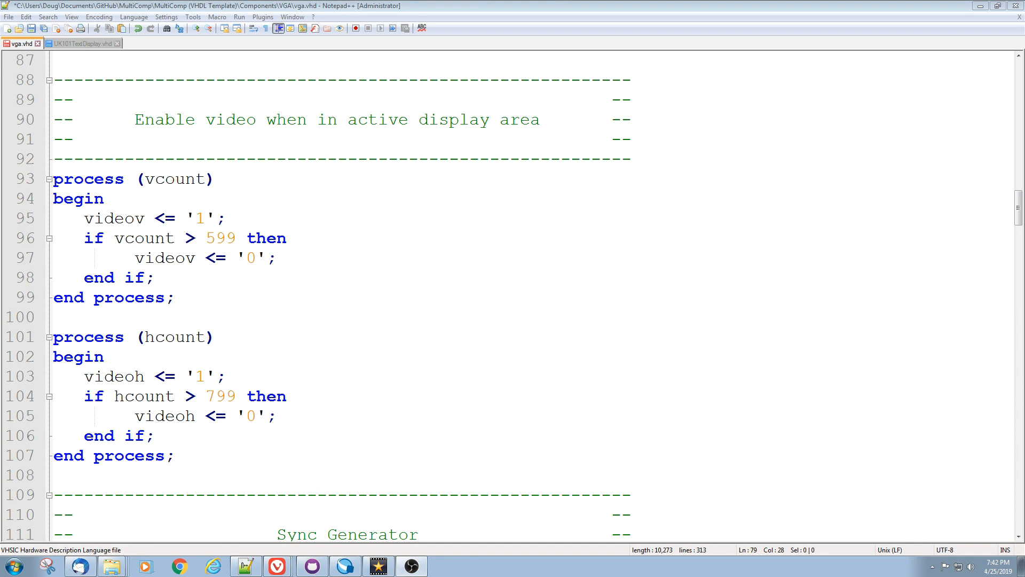
# Review the sync process: hsync low for hcount 839–967, vsync low for vcount 600–604.
pyautogui.doubleClick(216, 237)
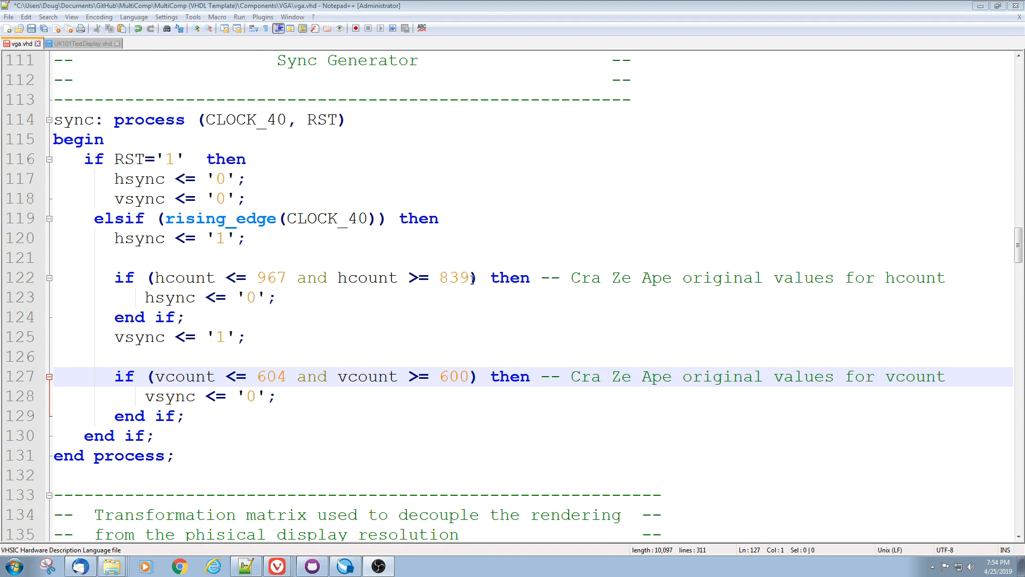
pyautogui.moveTo(235, 330)
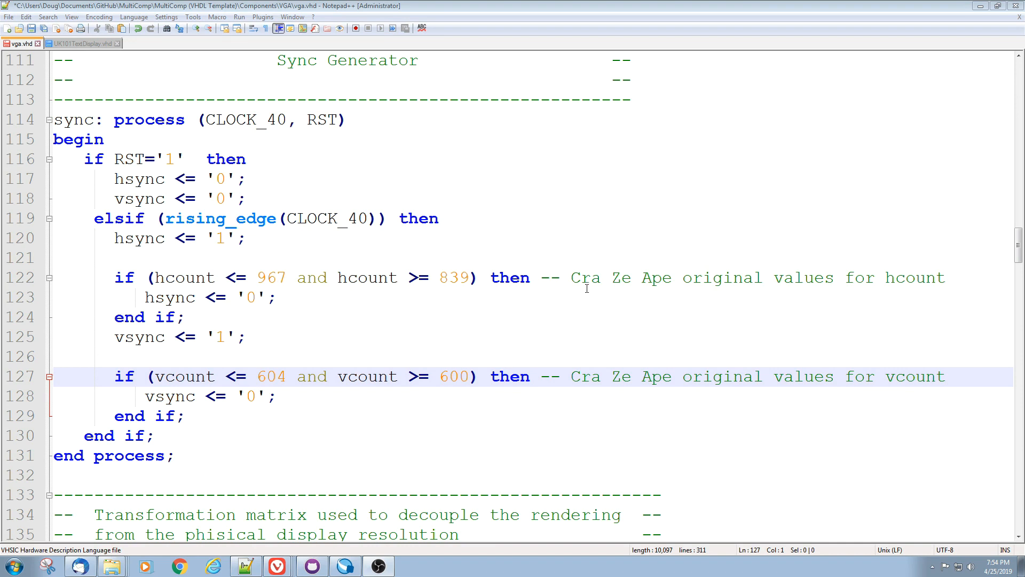
pyautogui.moveTo(441, 274)
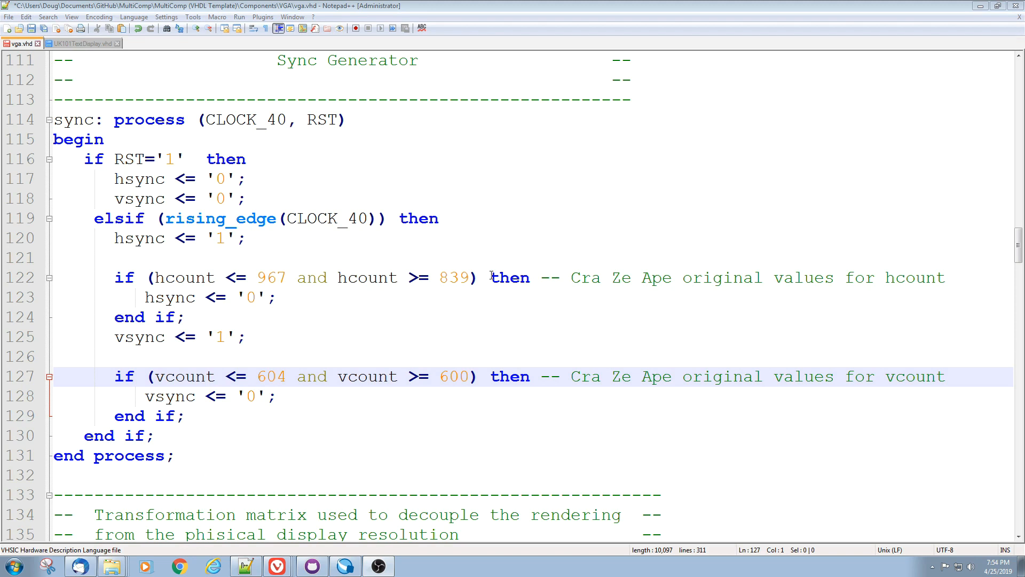
# Mark the 16-bit virtual plane note and the 250 downward screen offset in the UK101 scaling block.
pyautogui.scroll(-3)
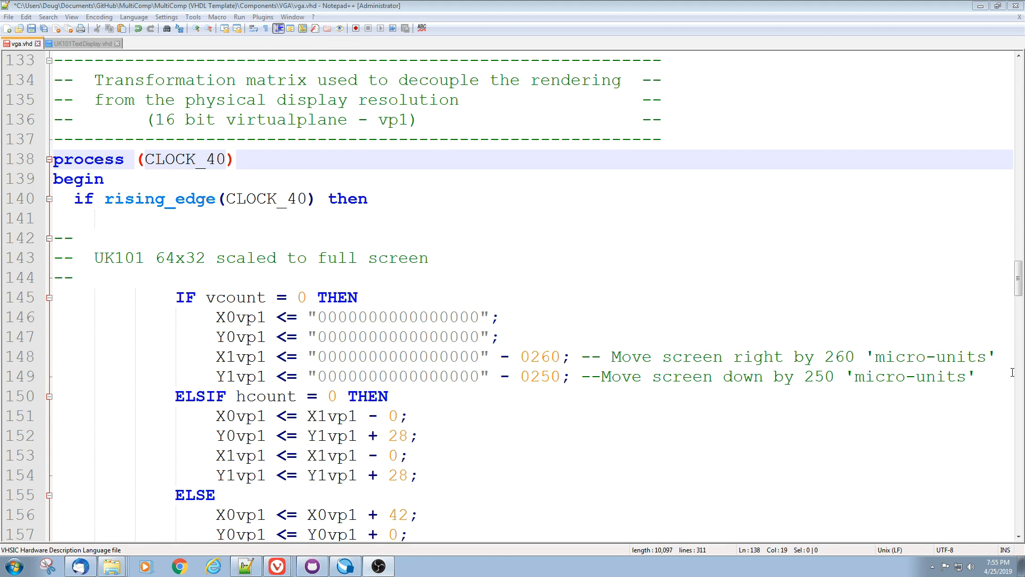
pyautogui.moveTo(115, 80)
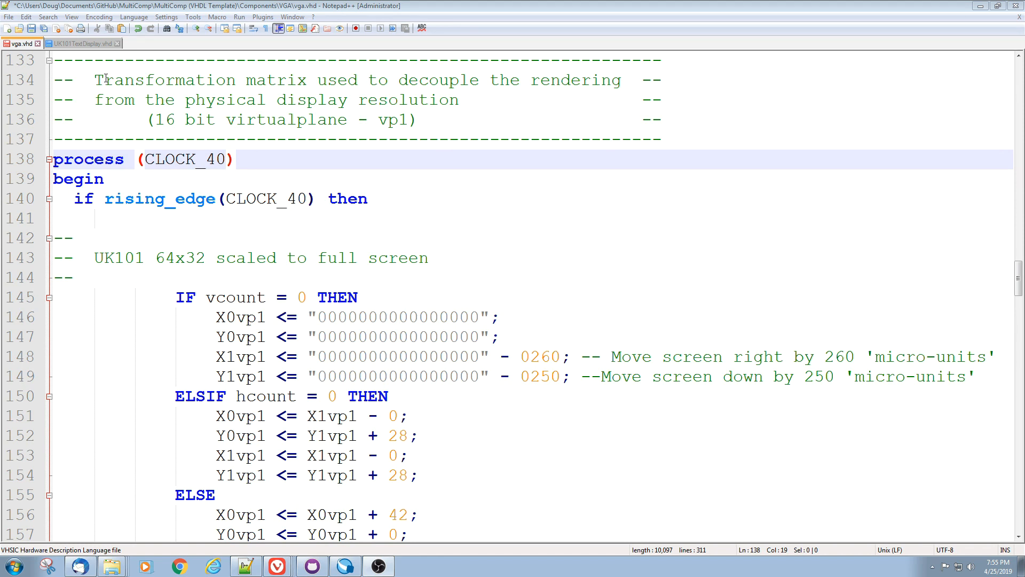
pyautogui.moveTo(302, 125)
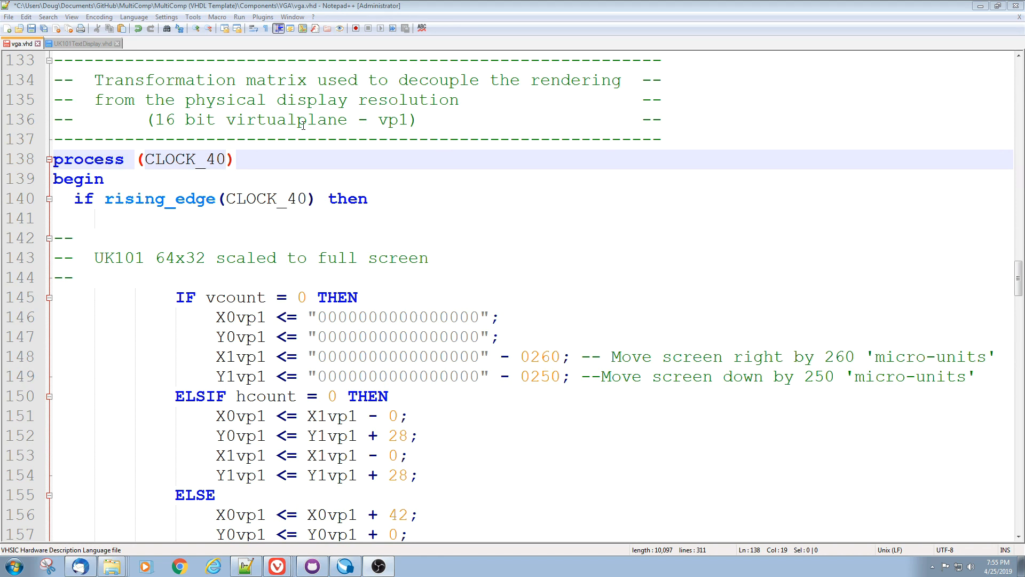
pyautogui.doubleClick(165, 119)
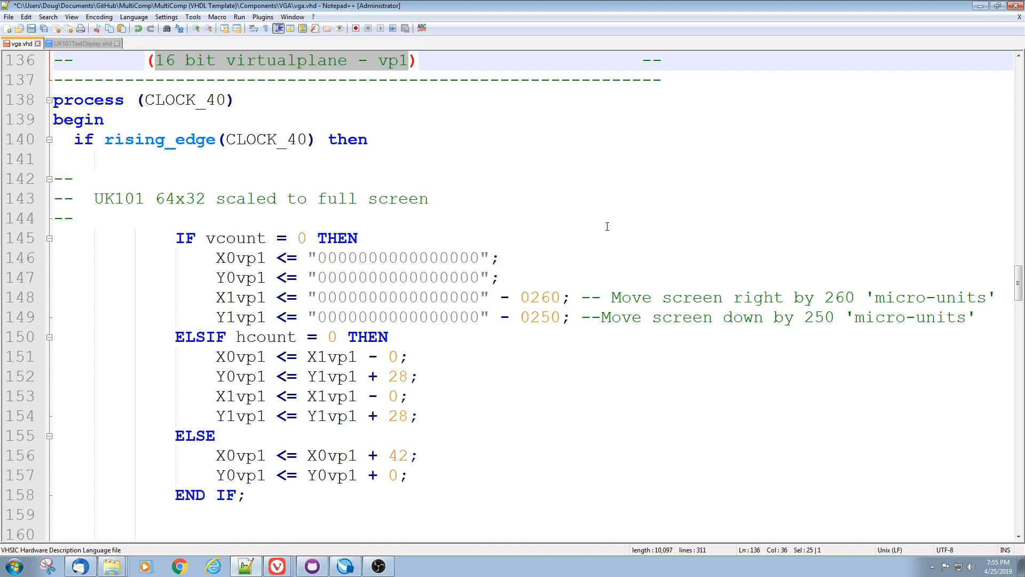
pyautogui.moveTo(515, 305)
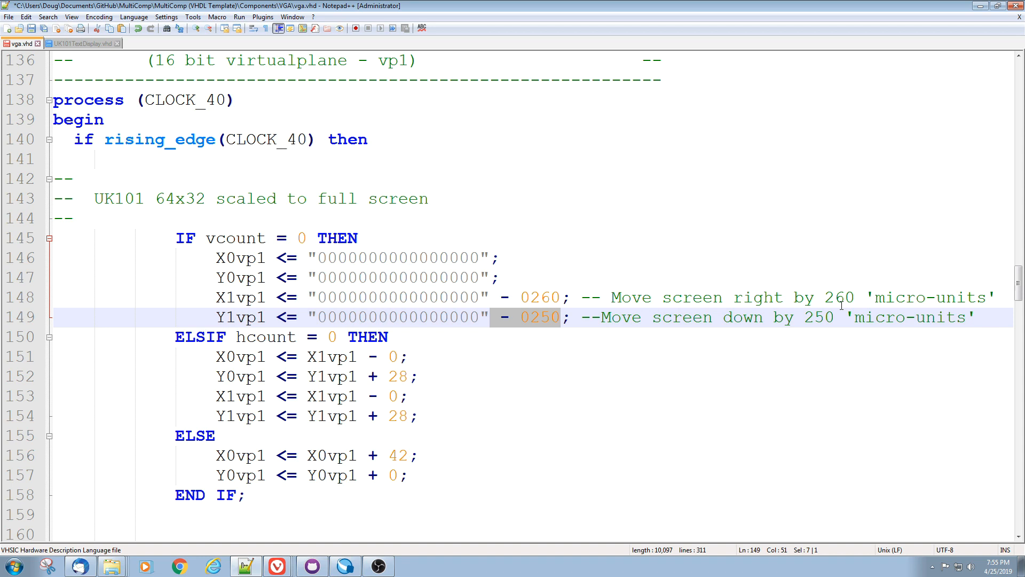
pyautogui.doubleClick(819, 317)
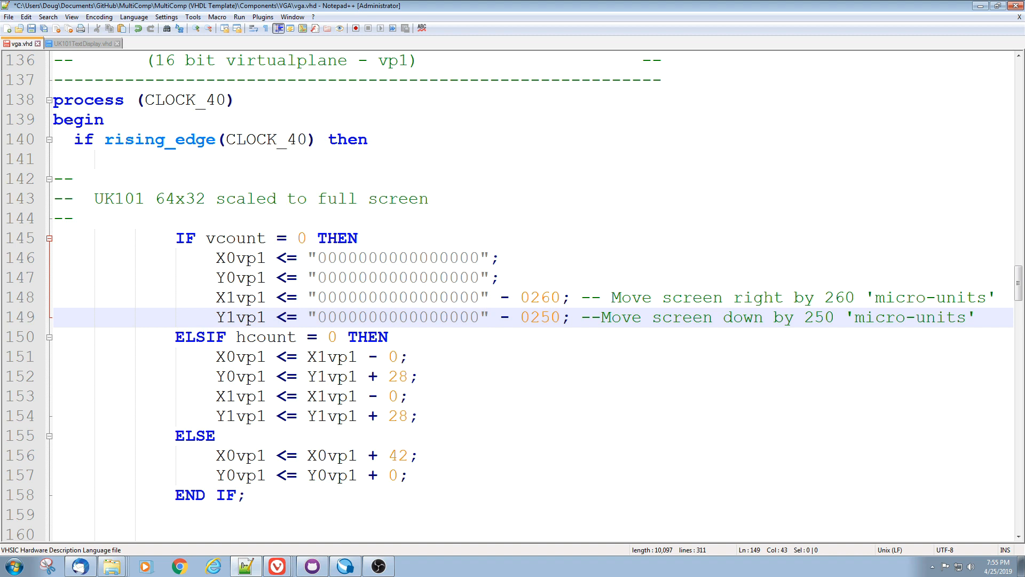
# Mark the ORed zeros string, then the videoh signal kludged into X0vp1_d4 in the multi tap shifters.
pyautogui.scroll(-3)
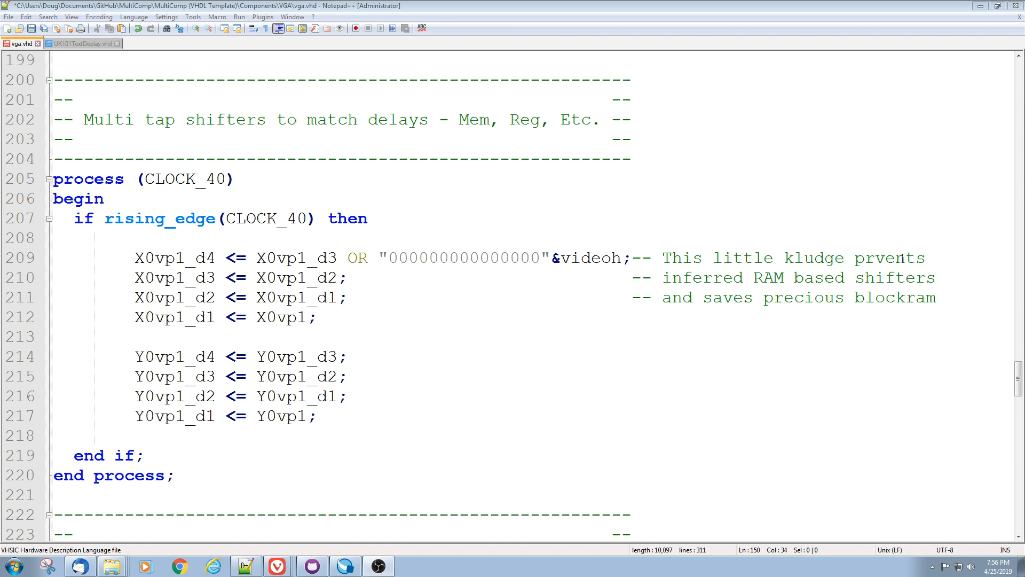
pyautogui.doubleClick(463, 257)
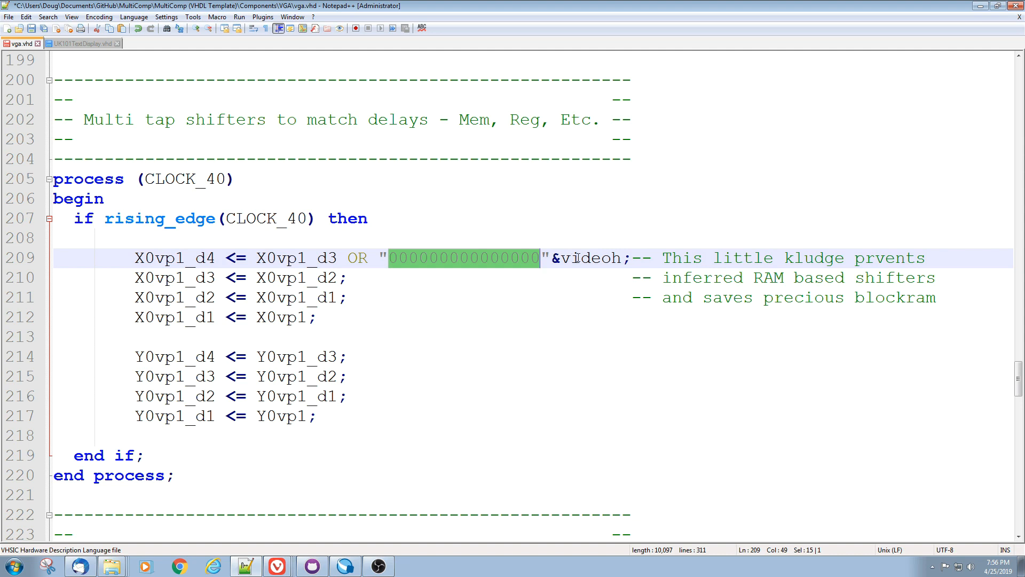
pyautogui.click(578, 257)
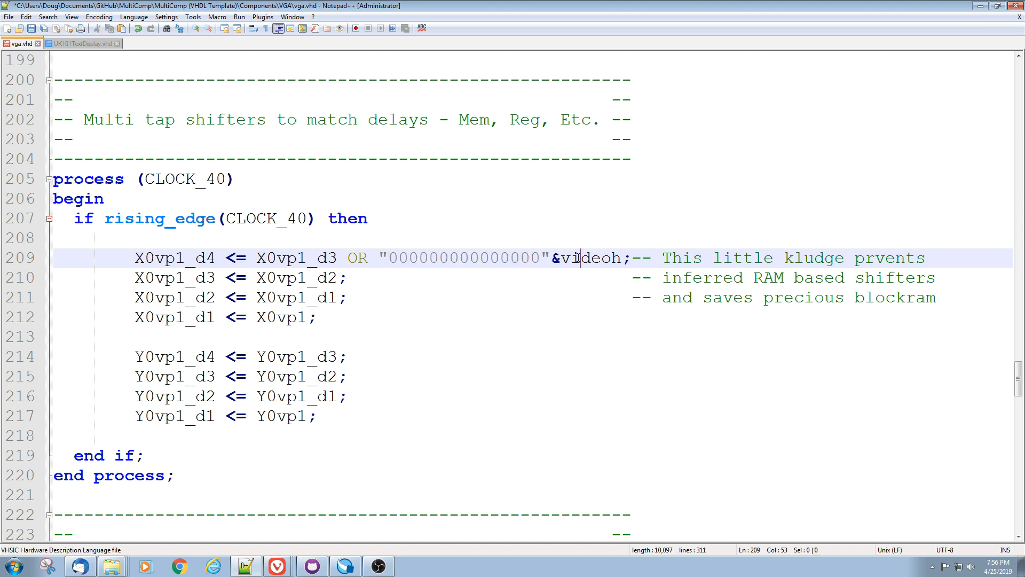
pyautogui.doubleClick(588, 258)
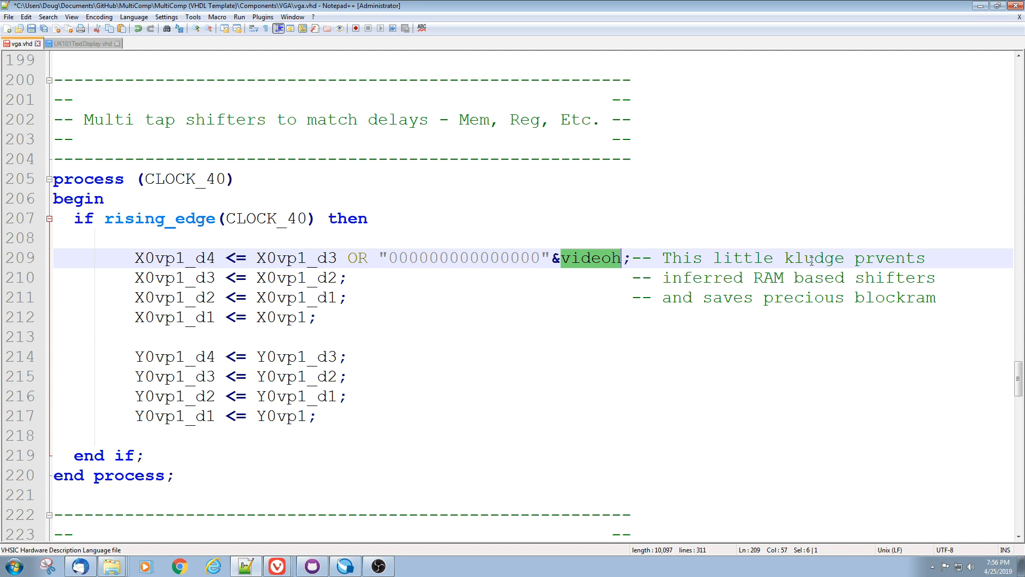
pyautogui.moveTo(729, 267)
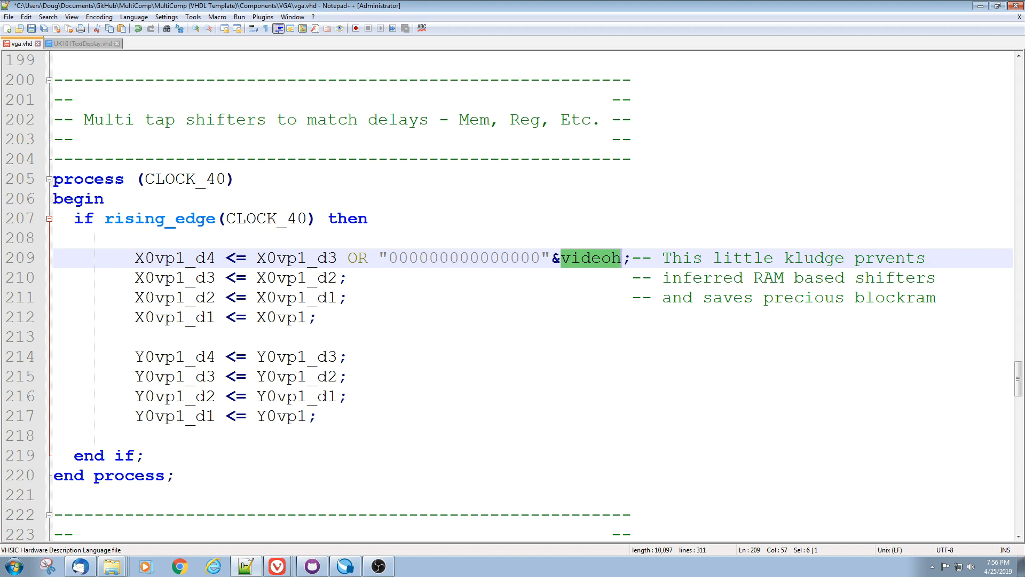
# Mark every occurrence of 64 in the screen memory address process for the 64 x 32 screen.
pyautogui.scroll(-3)
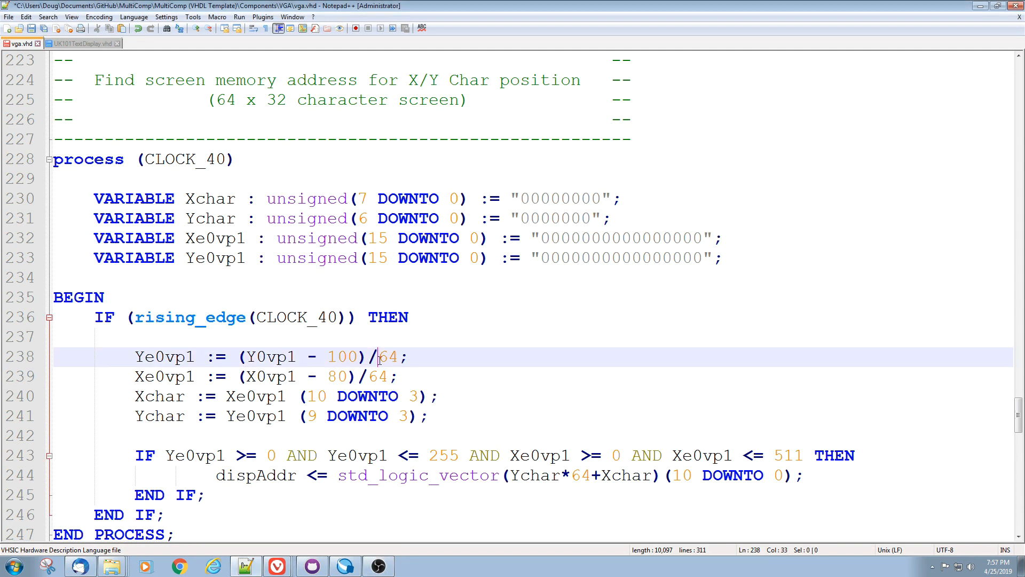
pyautogui.doubleClick(386, 357)
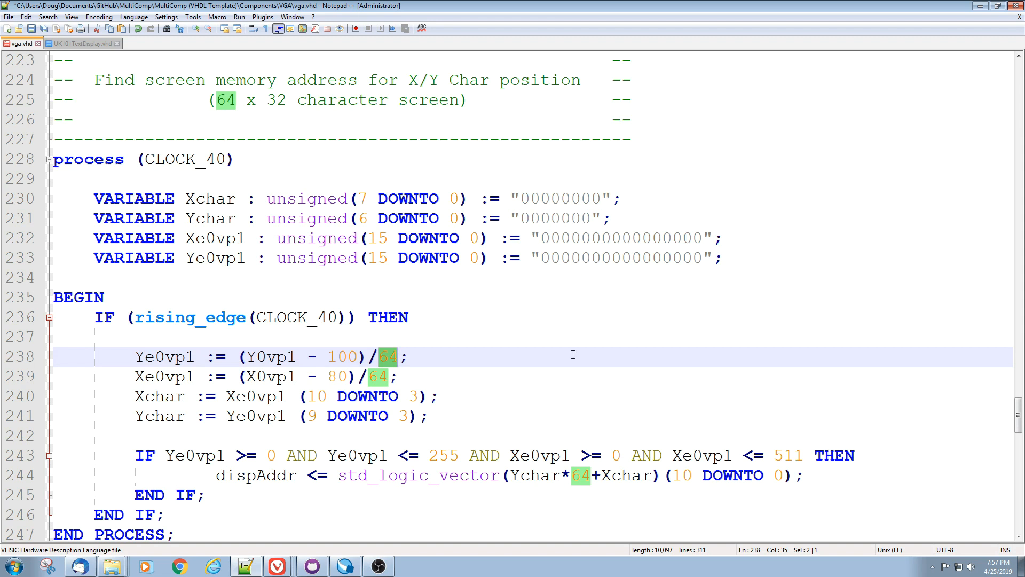
pyautogui.moveTo(638, 470)
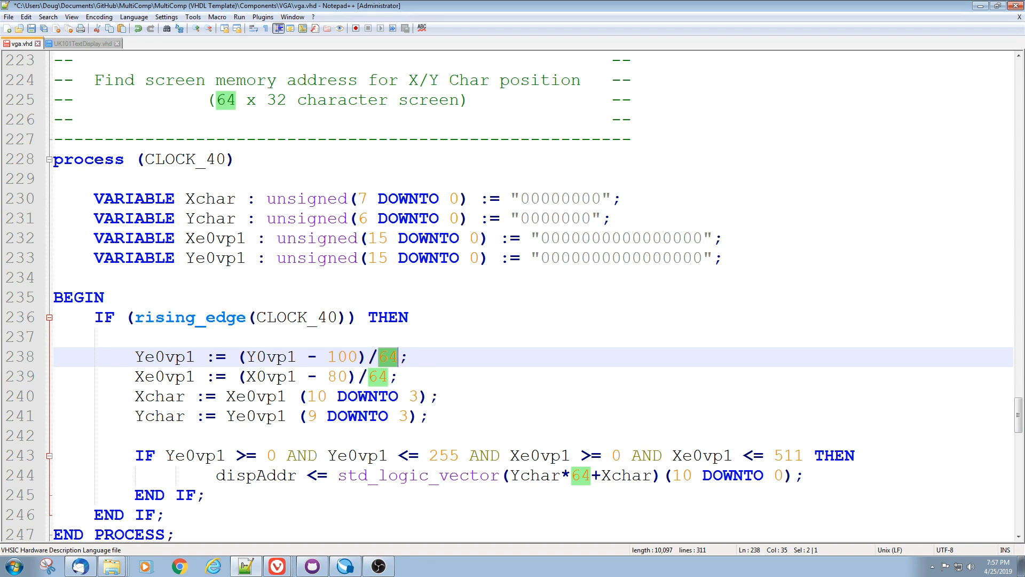
# Bring the chargenROM character address process at line 249 into view.
pyautogui.scroll(-3)
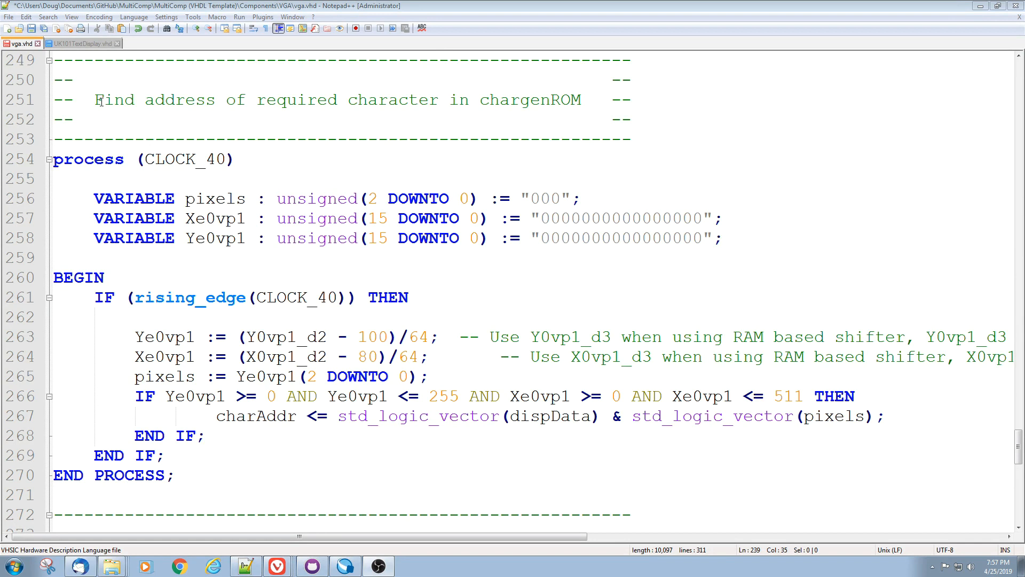
pyautogui.moveTo(546, 99)
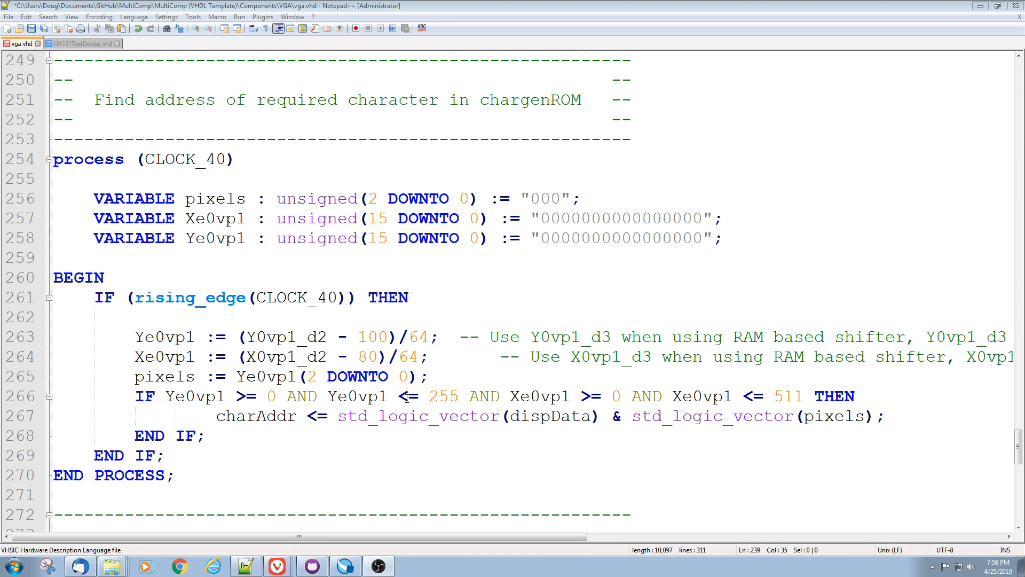
pyautogui.moveTo(648, 378)
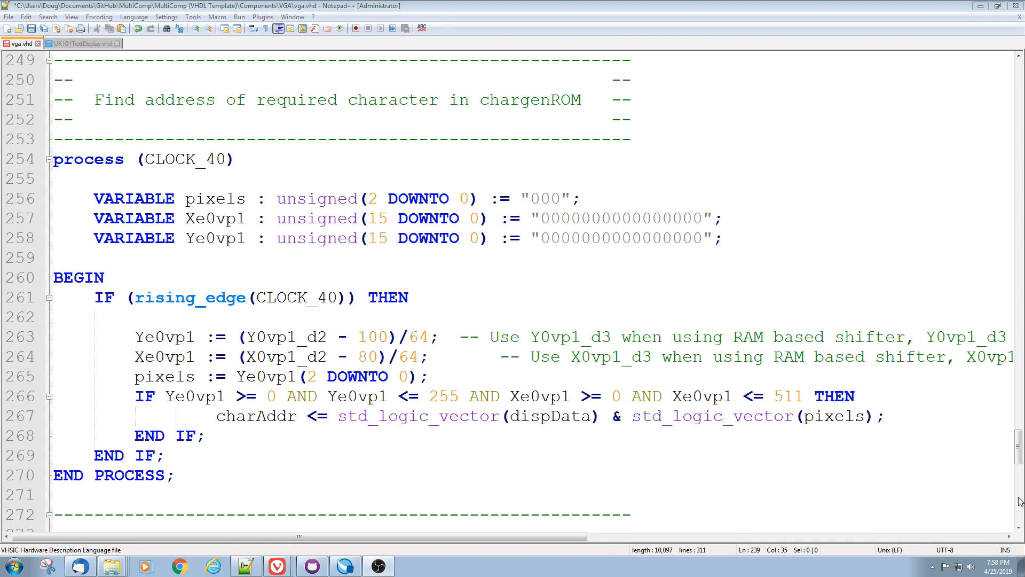
# Mark BorderCol as the default pixel colour in the Display character pixels process.
pyautogui.scroll(-3)
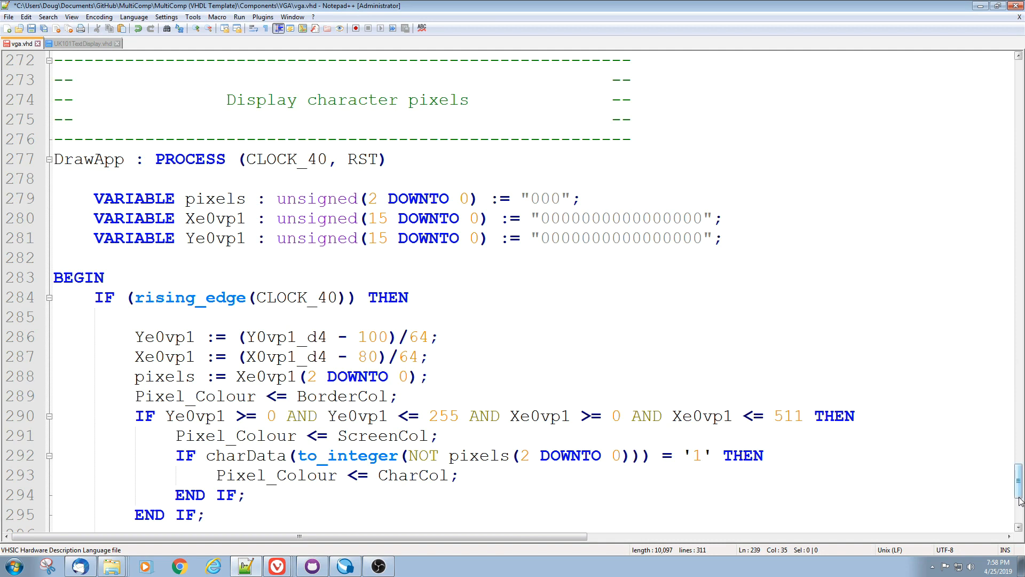
pyautogui.moveTo(130, 167)
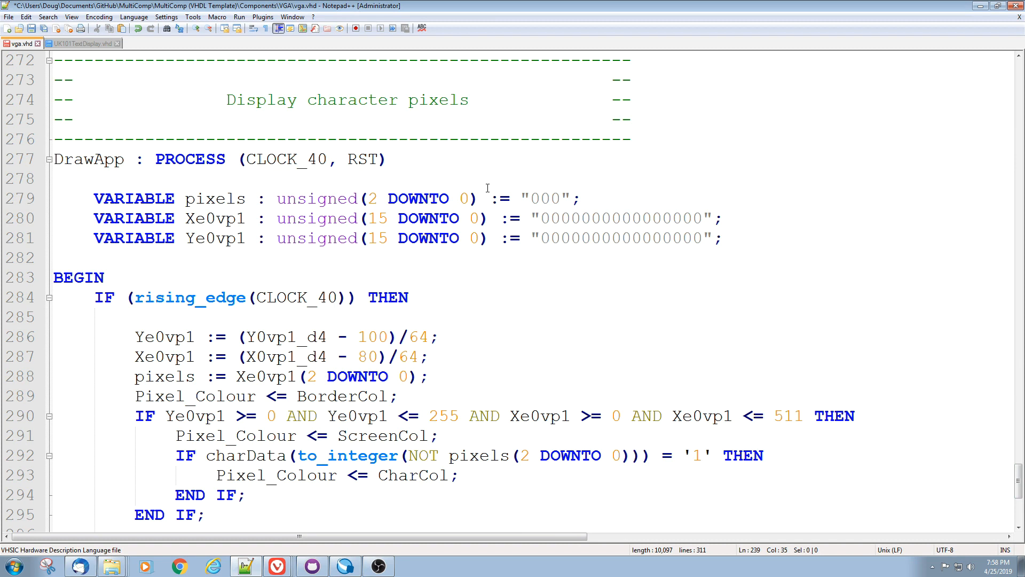
pyautogui.moveTo(305, 404)
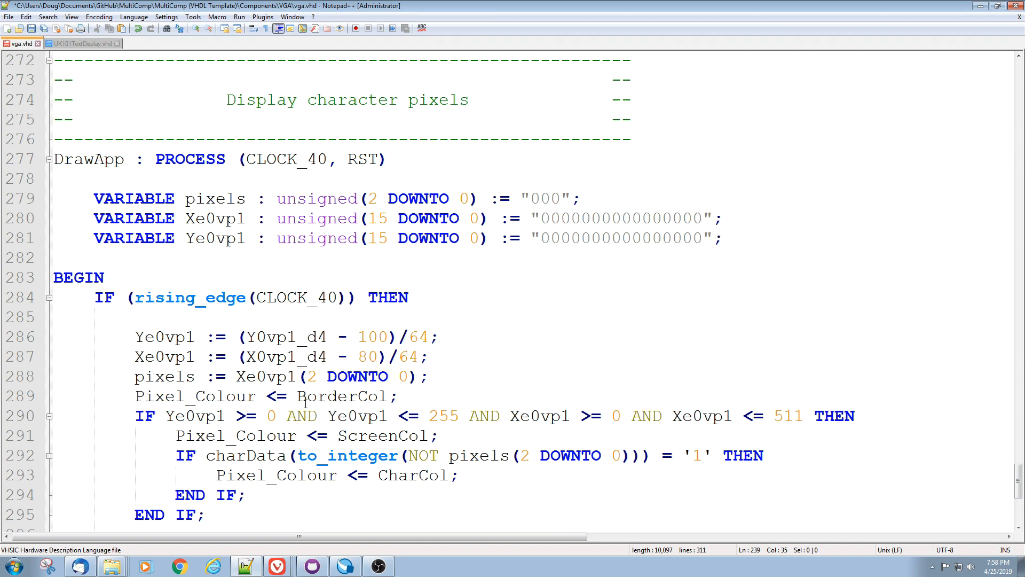
pyautogui.doubleClick(341, 396)
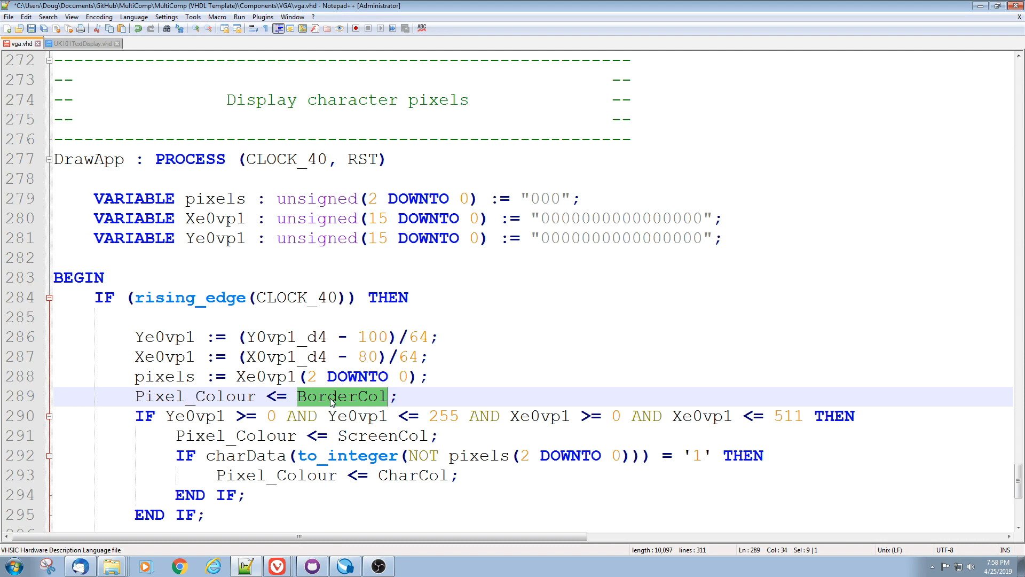
pyautogui.scroll(-3)
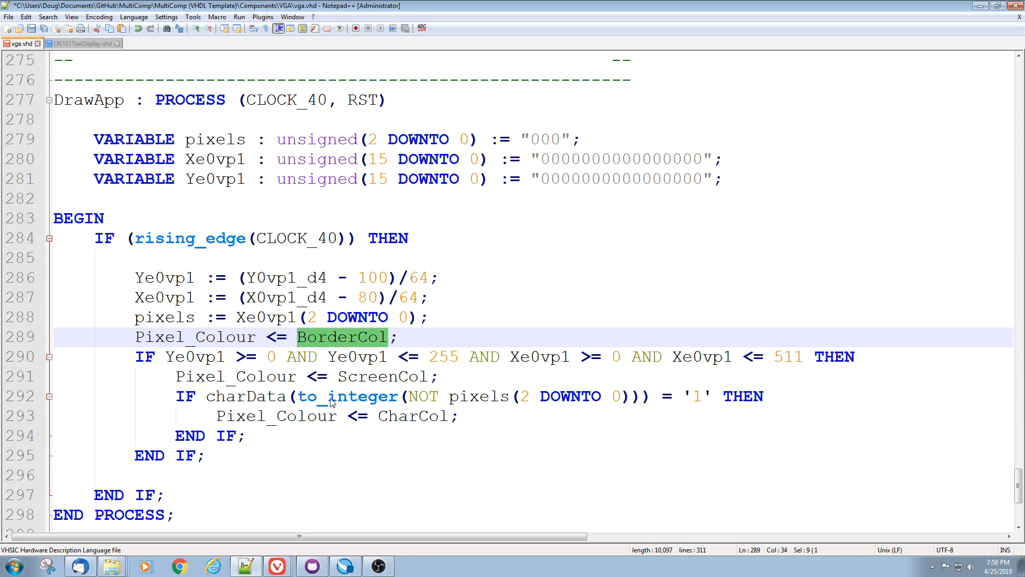
# Clear the BorderCol mark and reach the Drive the VGA display section and end Behavioral on the last line.
pyautogui.scroll(-3)
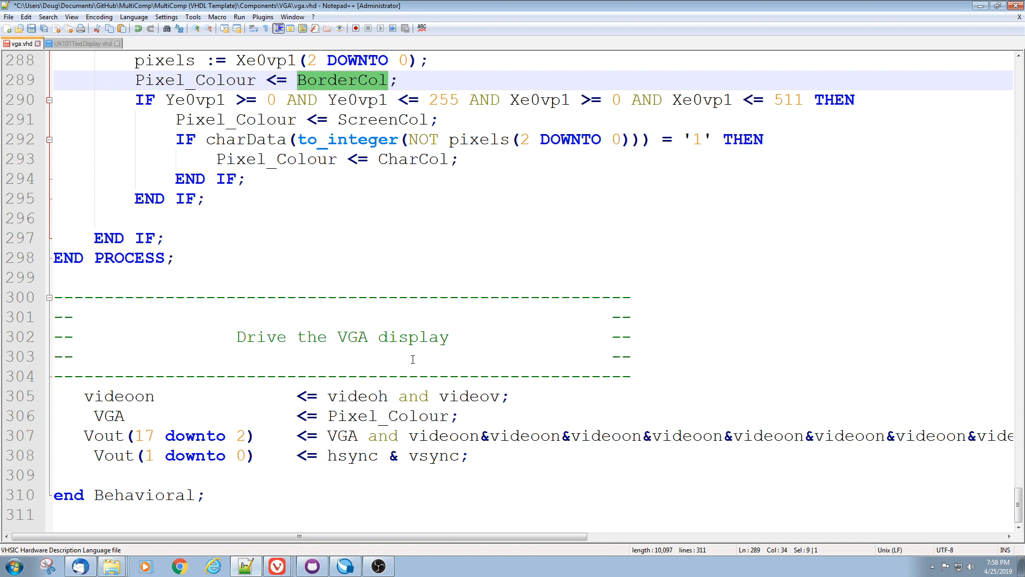
pyautogui.click(210, 514)
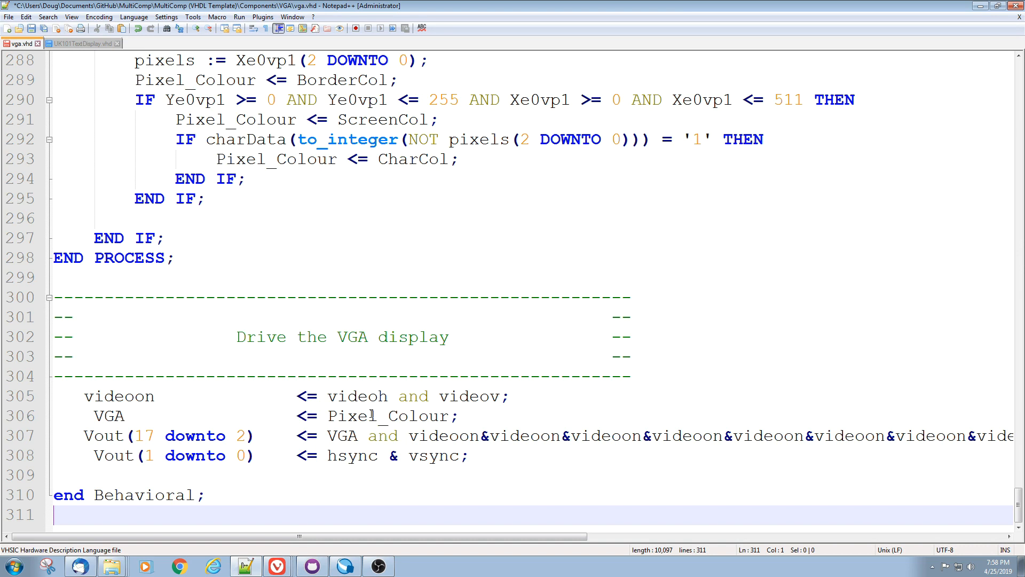
pyautogui.moveTo(493, 367)
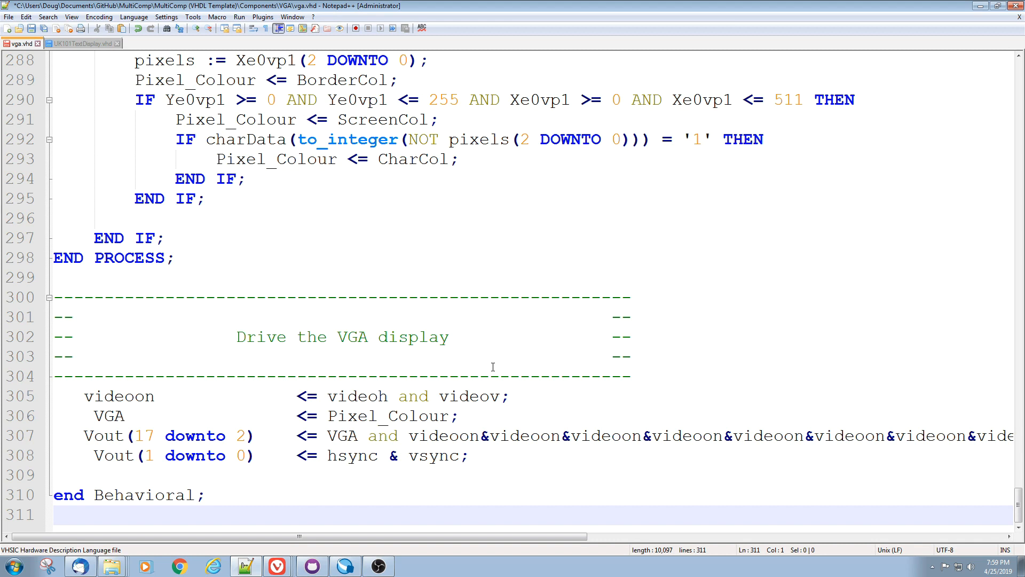
pyautogui.click(58, 515)
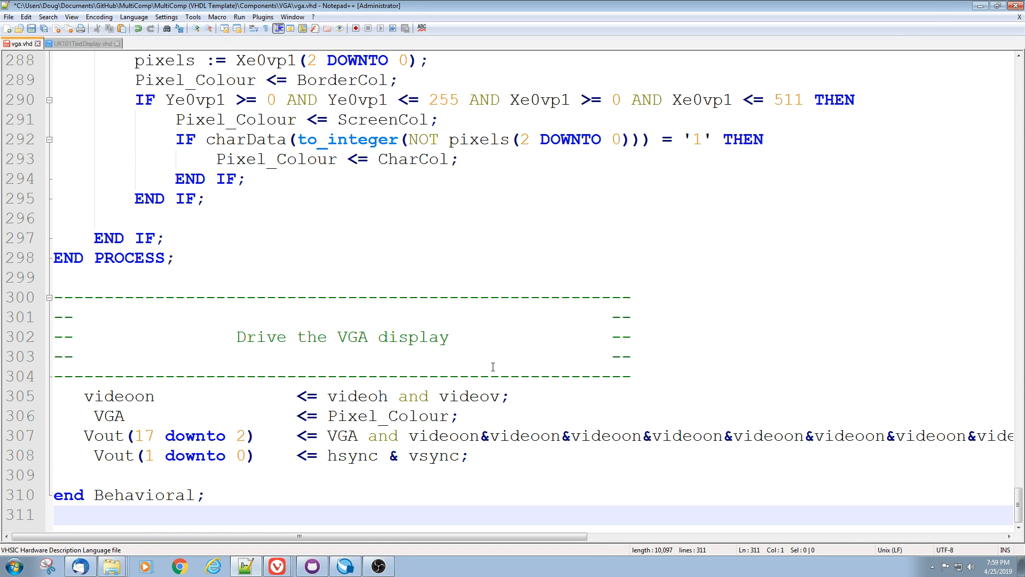
pyautogui.click(56, 514)
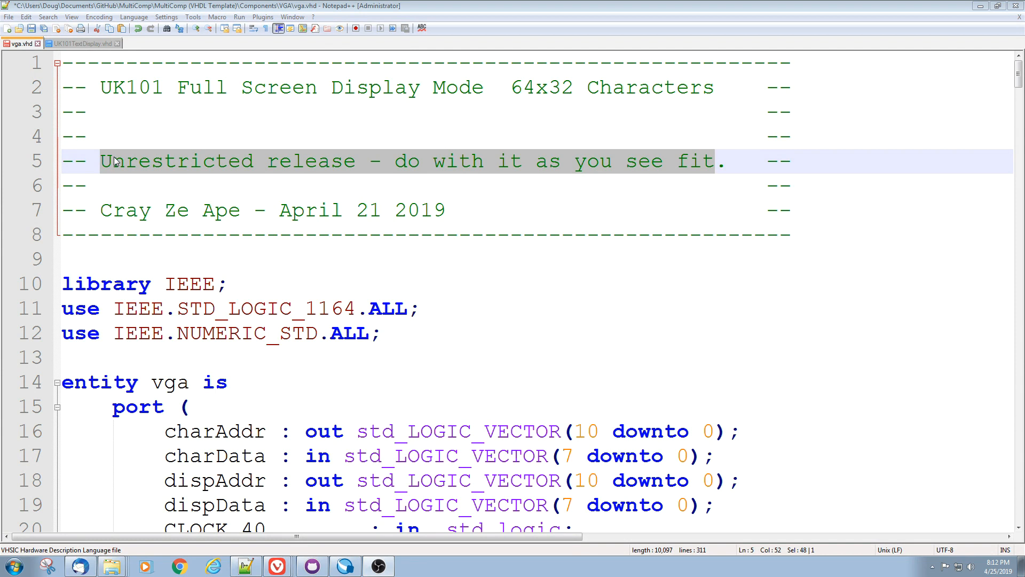
pyautogui.moveTo(373, 165)
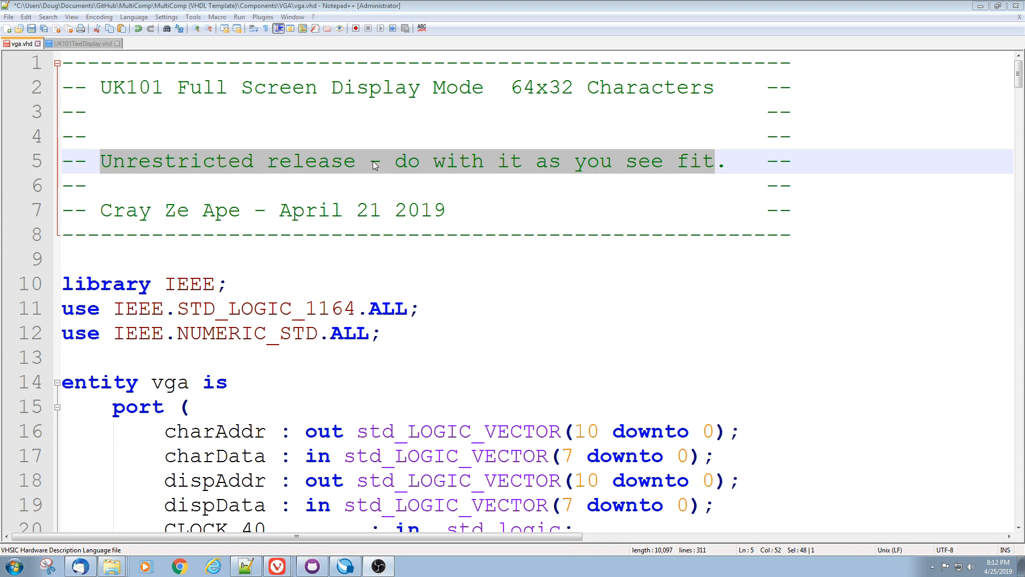
pyautogui.moveTo(702, 160)
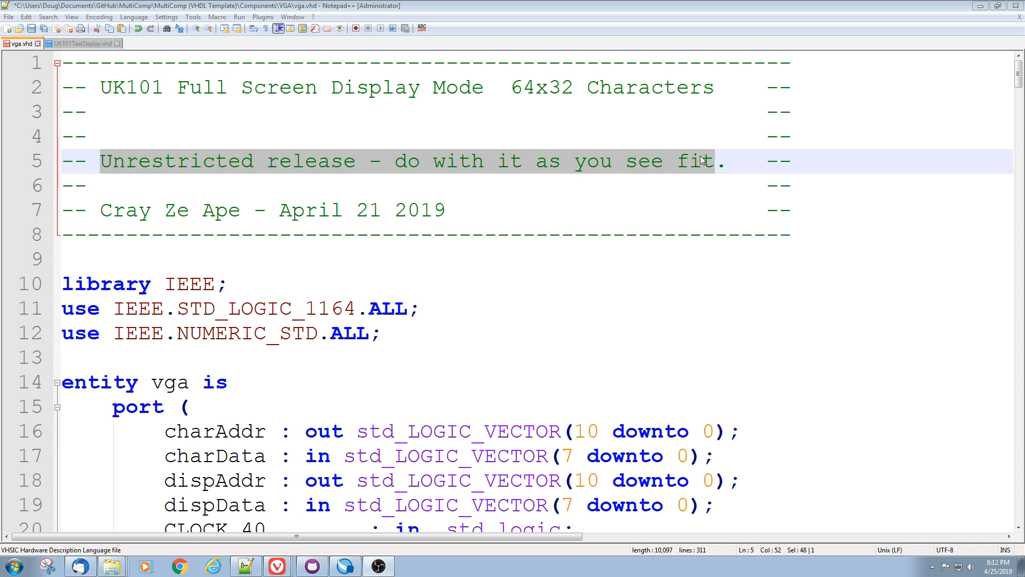
pyautogui.moveTo(848, 126)
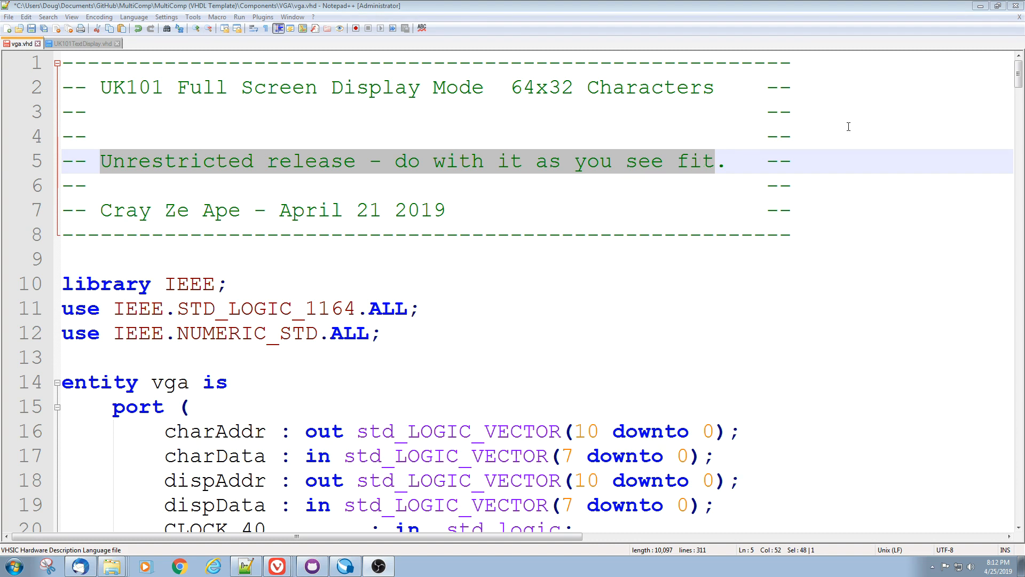